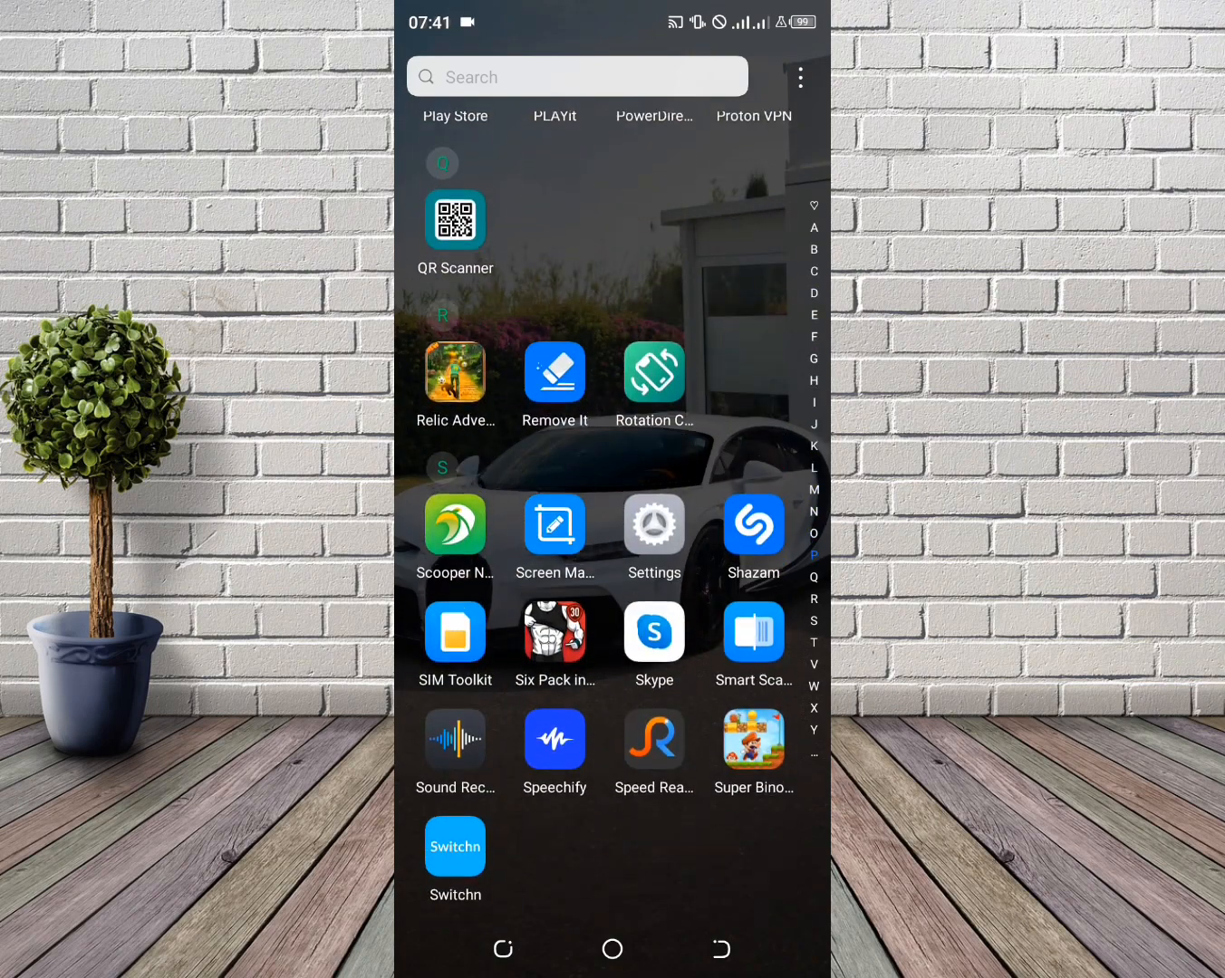
Launch Settings from the app drawer and enter the App management page
click(653, 524)
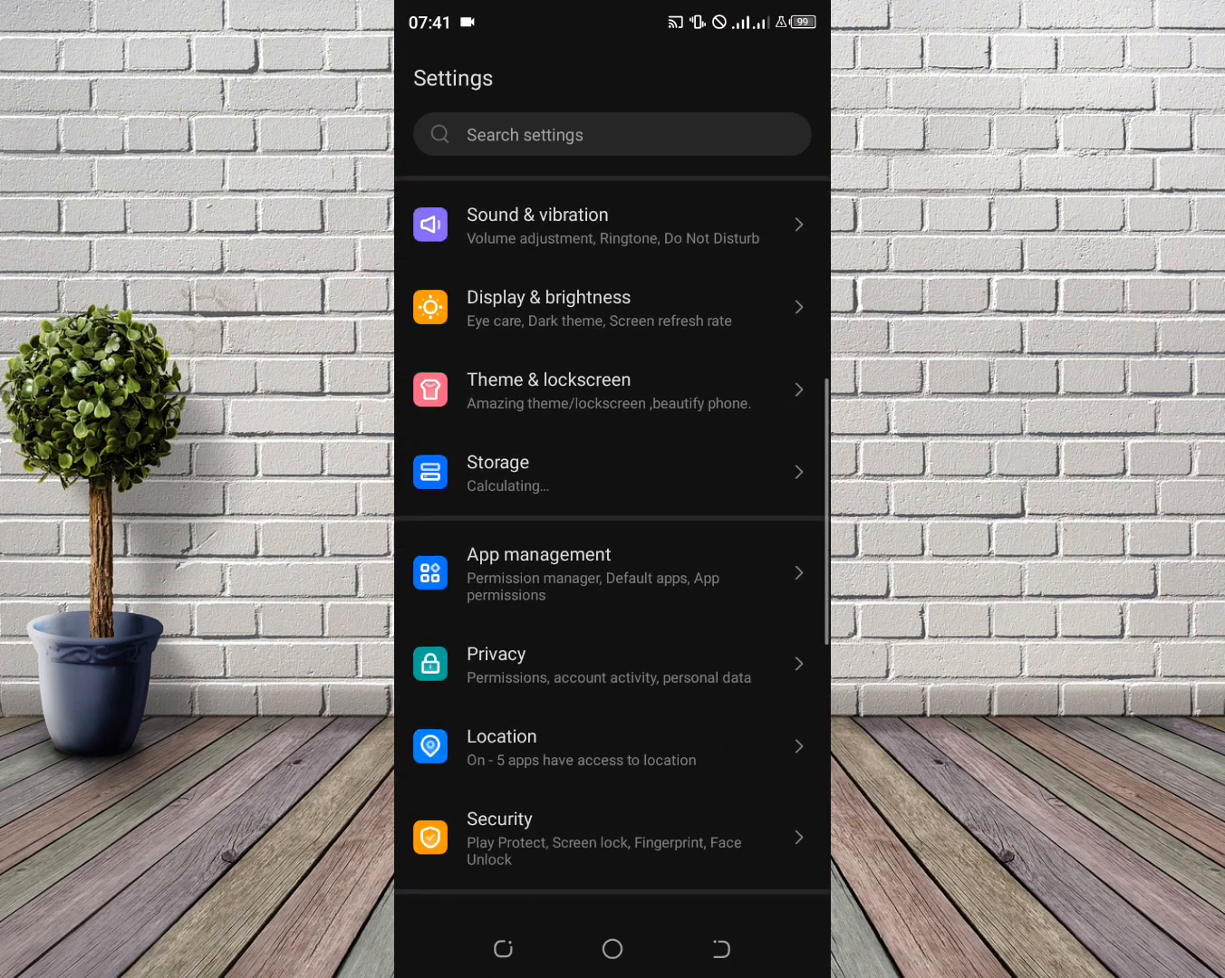
click(612, 573)
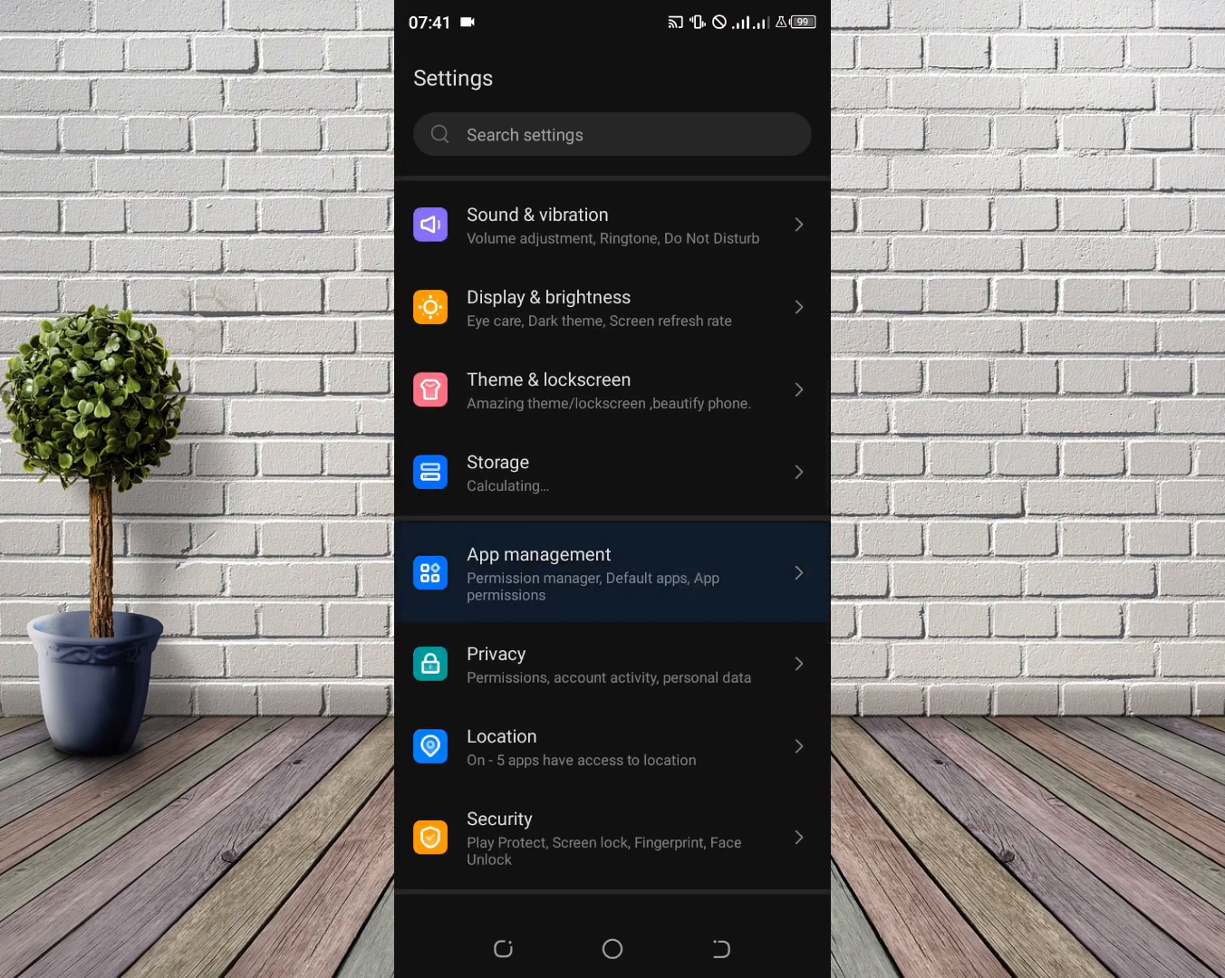
click(611, 571)
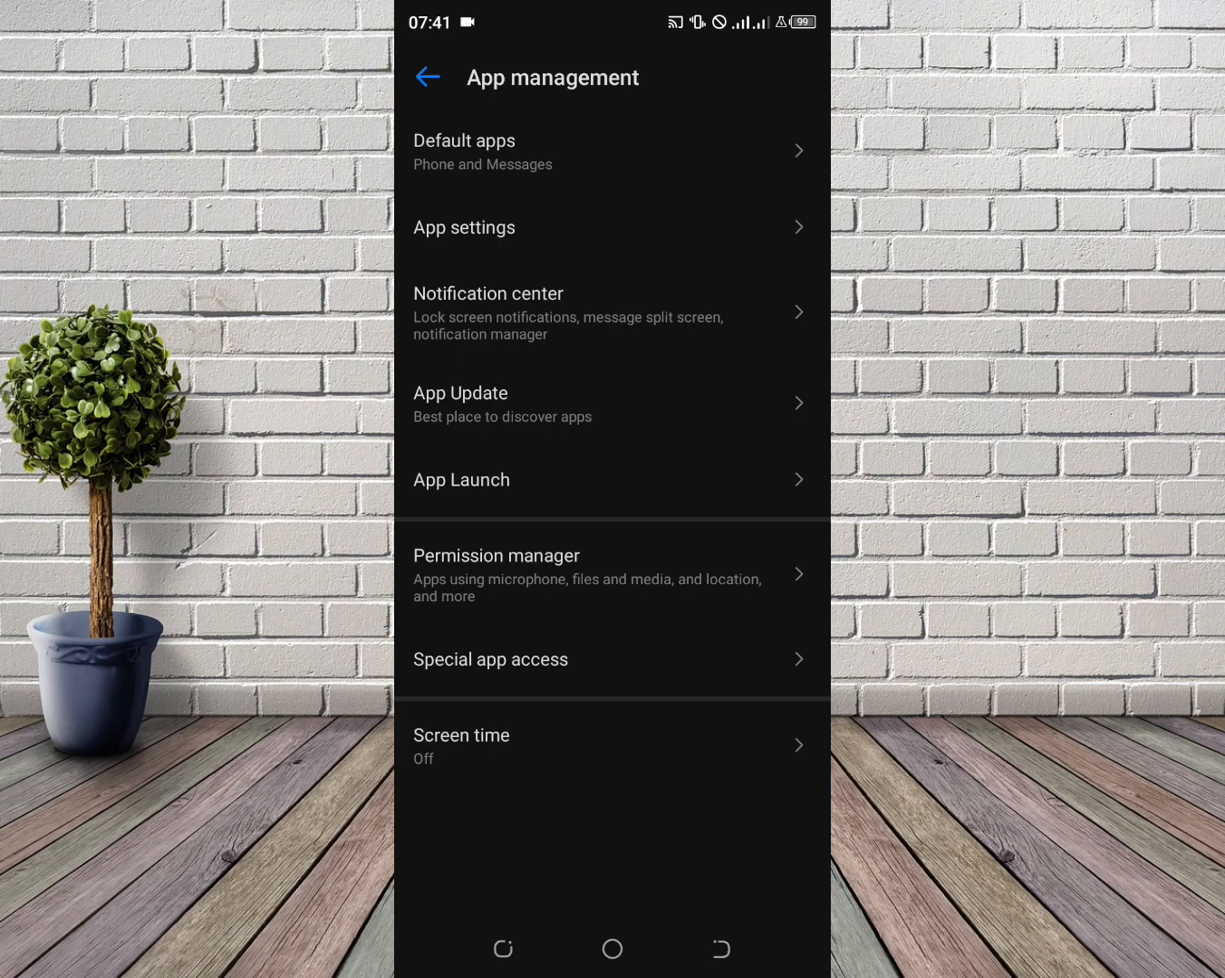
Search the installed apps for 'cap' to reach CapCut's storage details
click(610, 227)
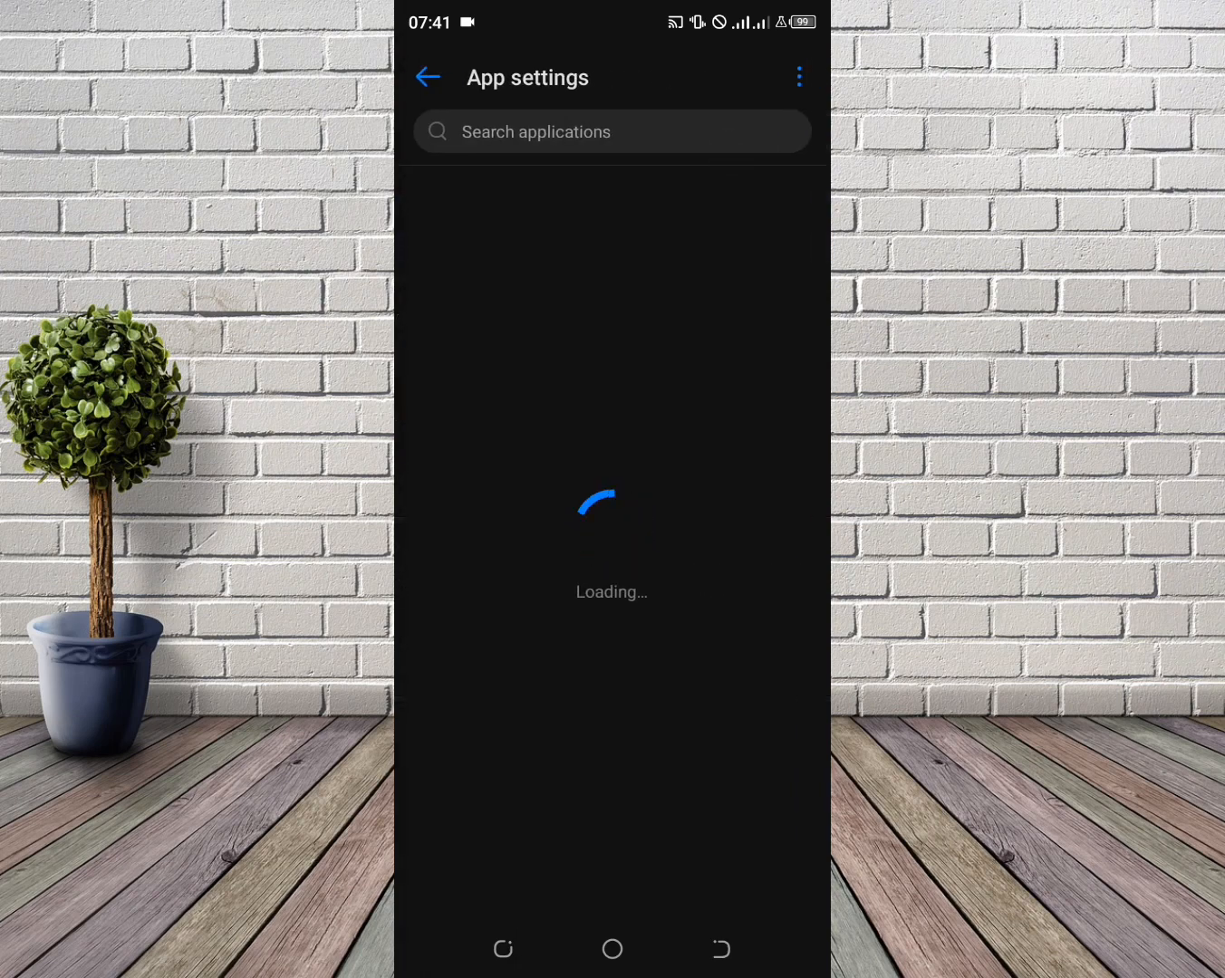
click(611, 132)
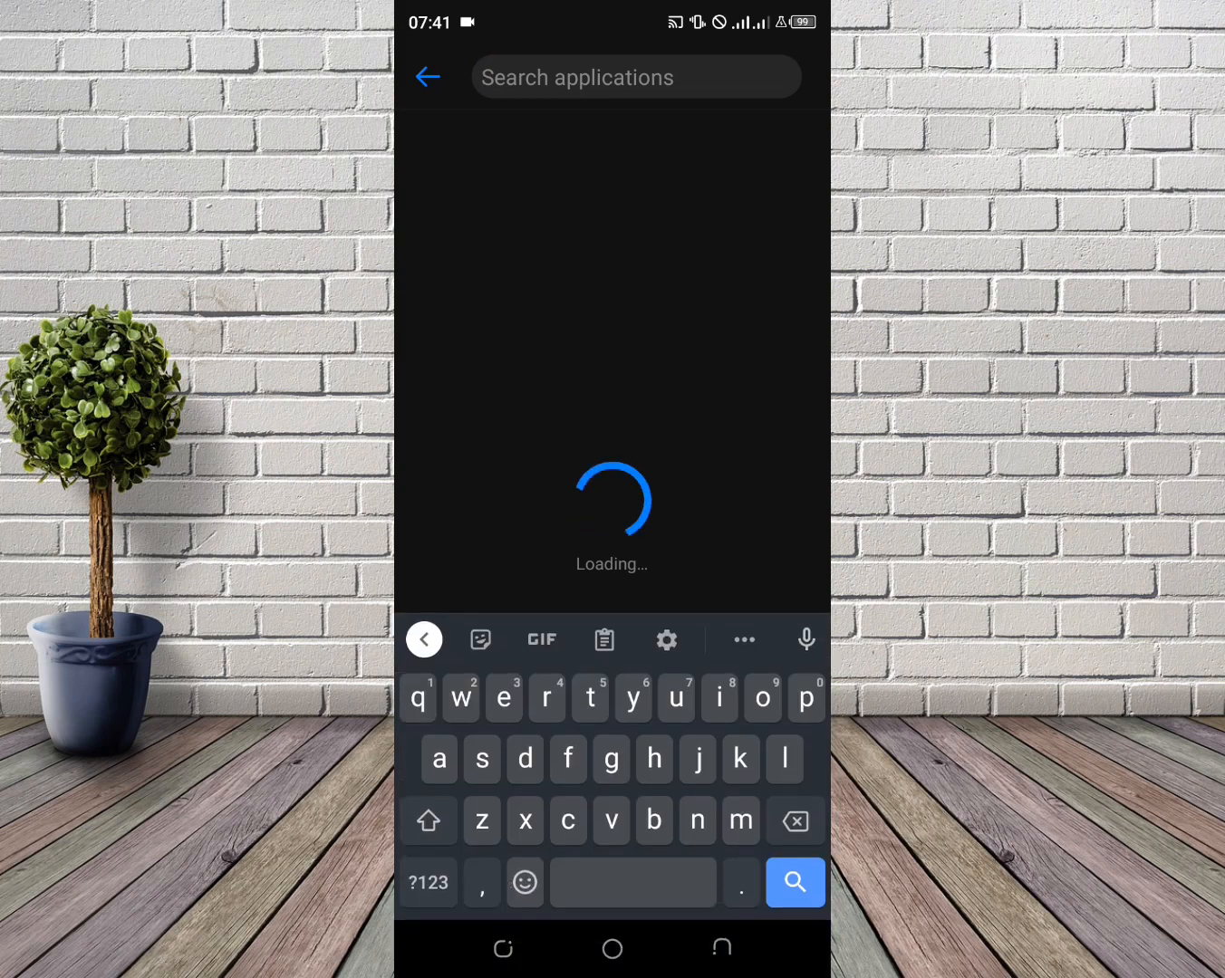
text(cap)
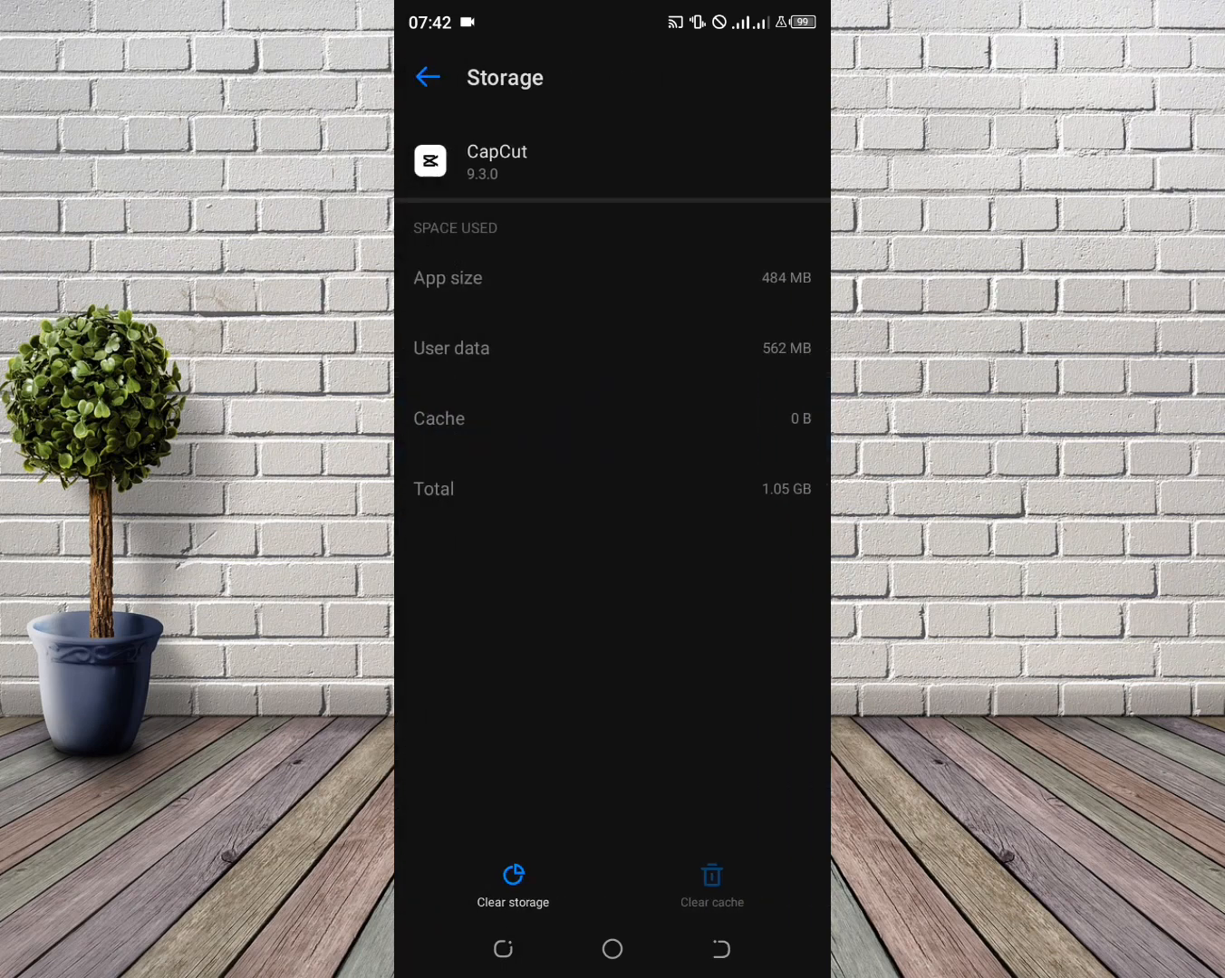
Clear CapCut's cache, leave Settings, and search the app drawer for 'Pl'
click(711, 883)
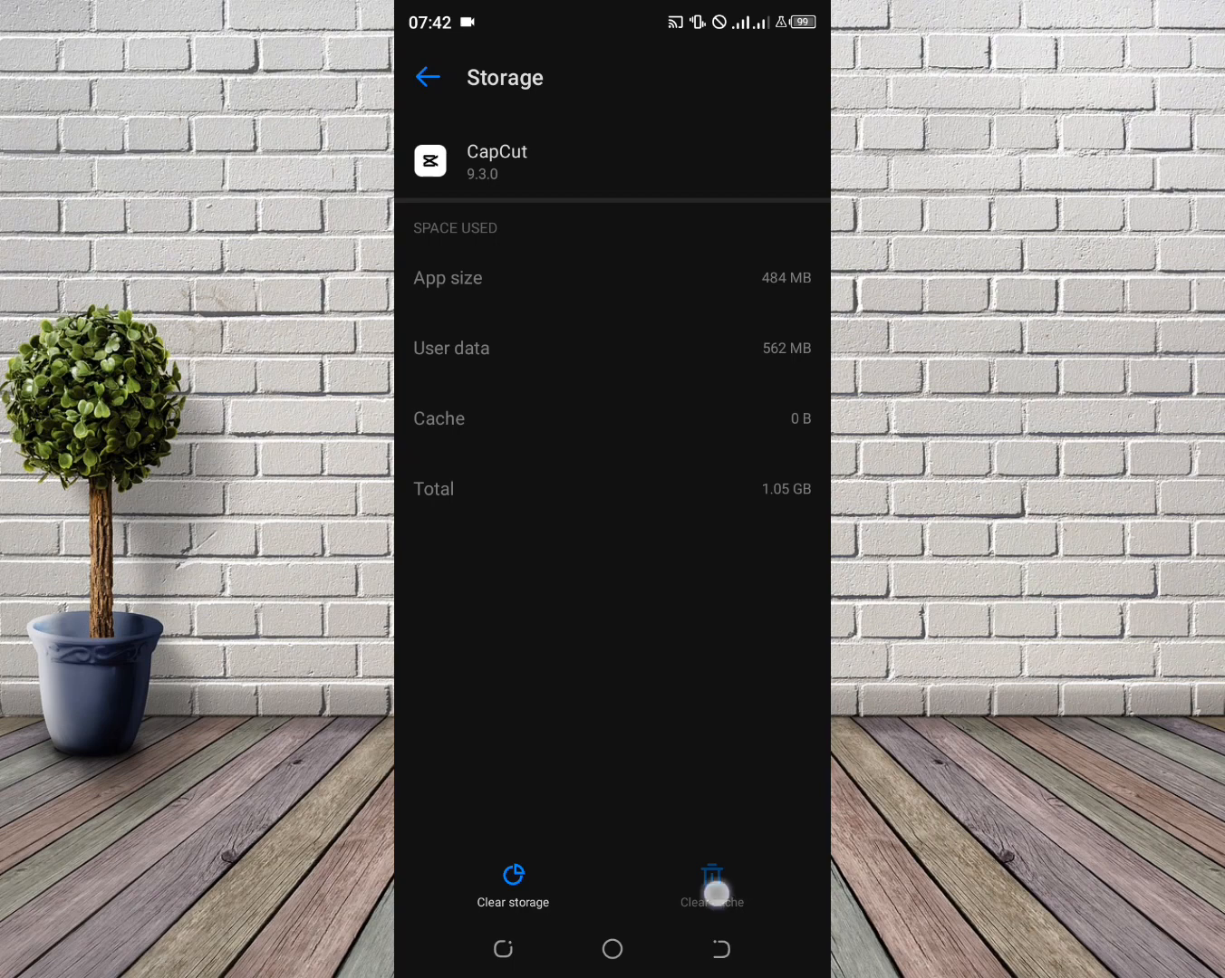
click(427, 77)
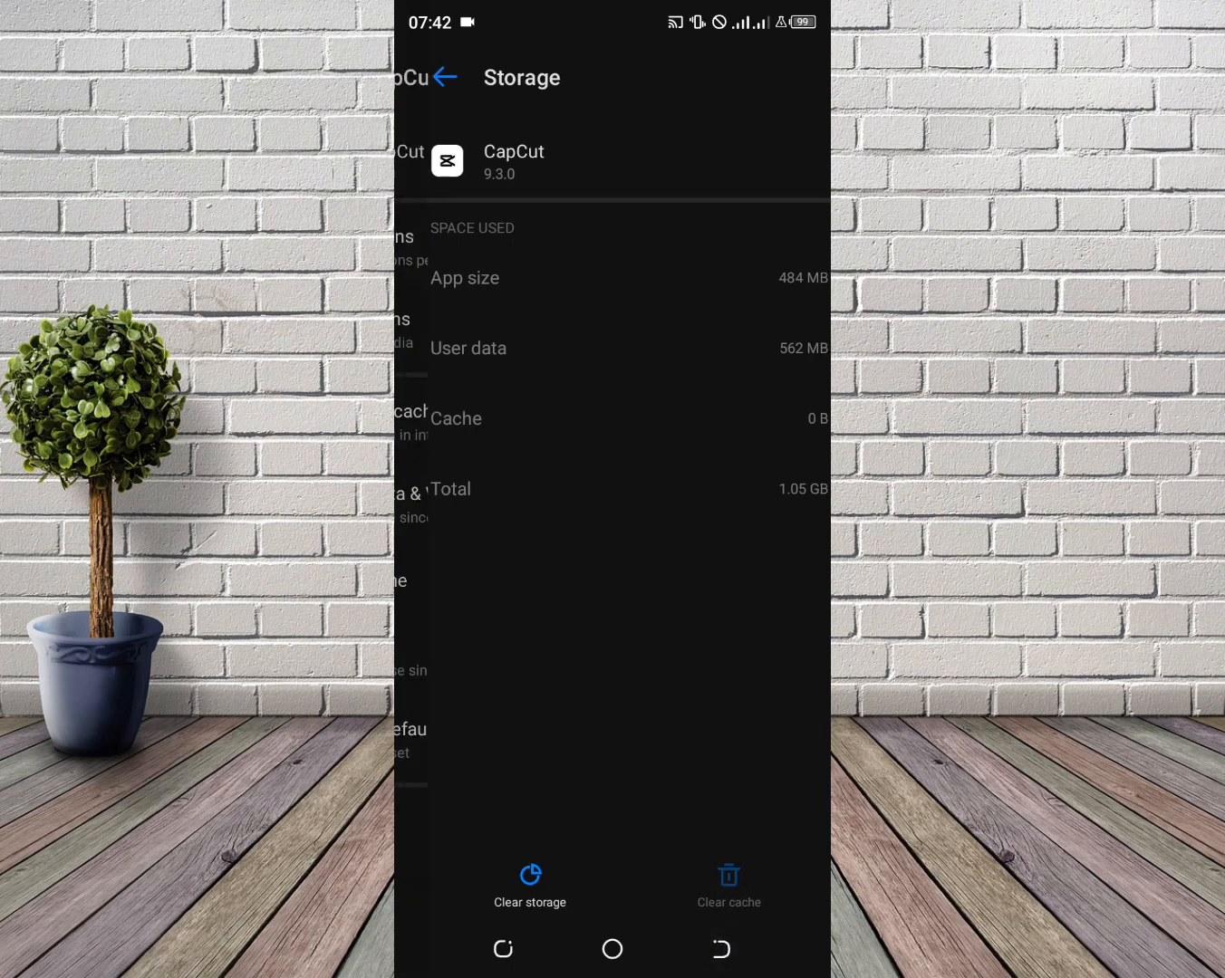
click(444, 77)
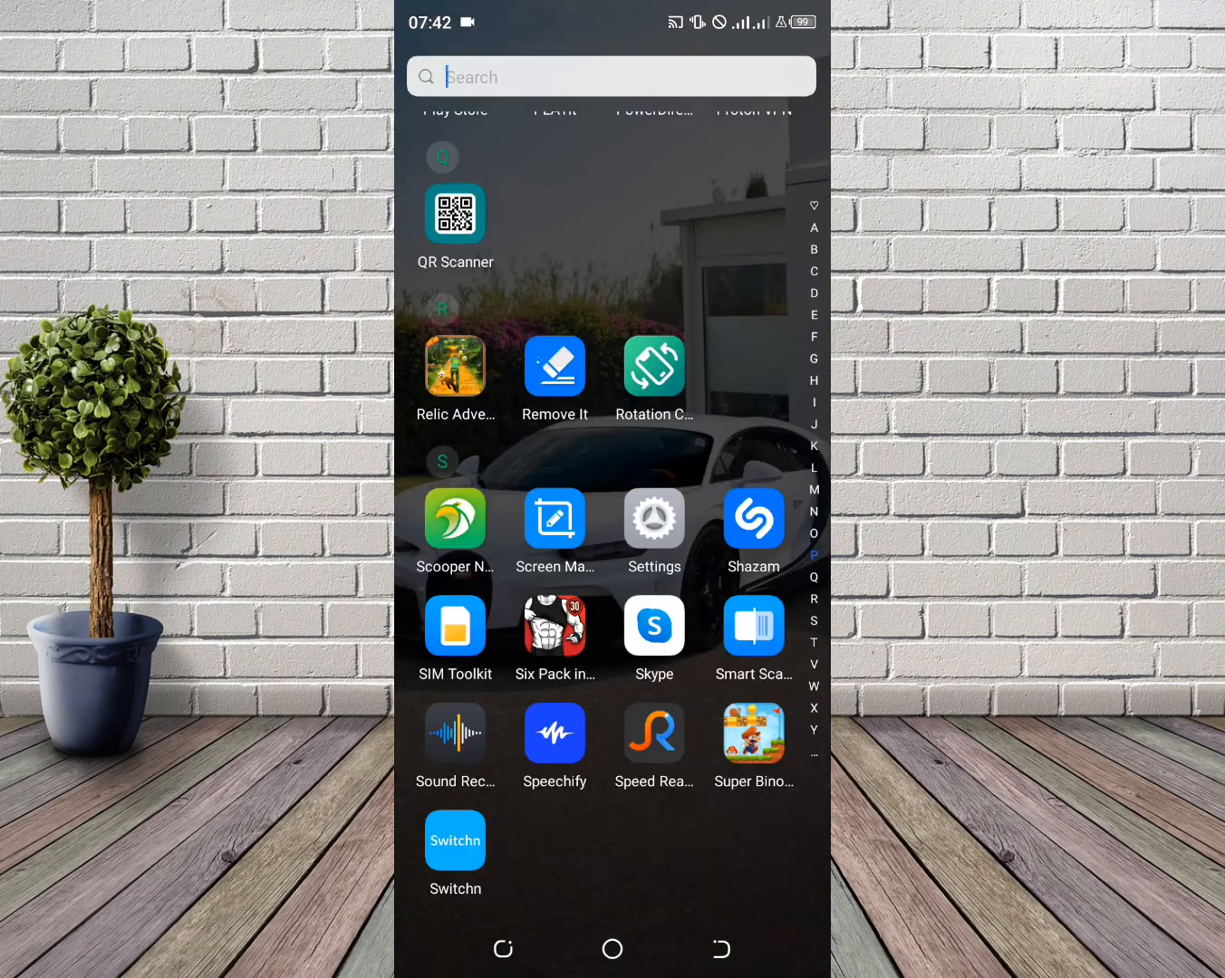
text(Pl)
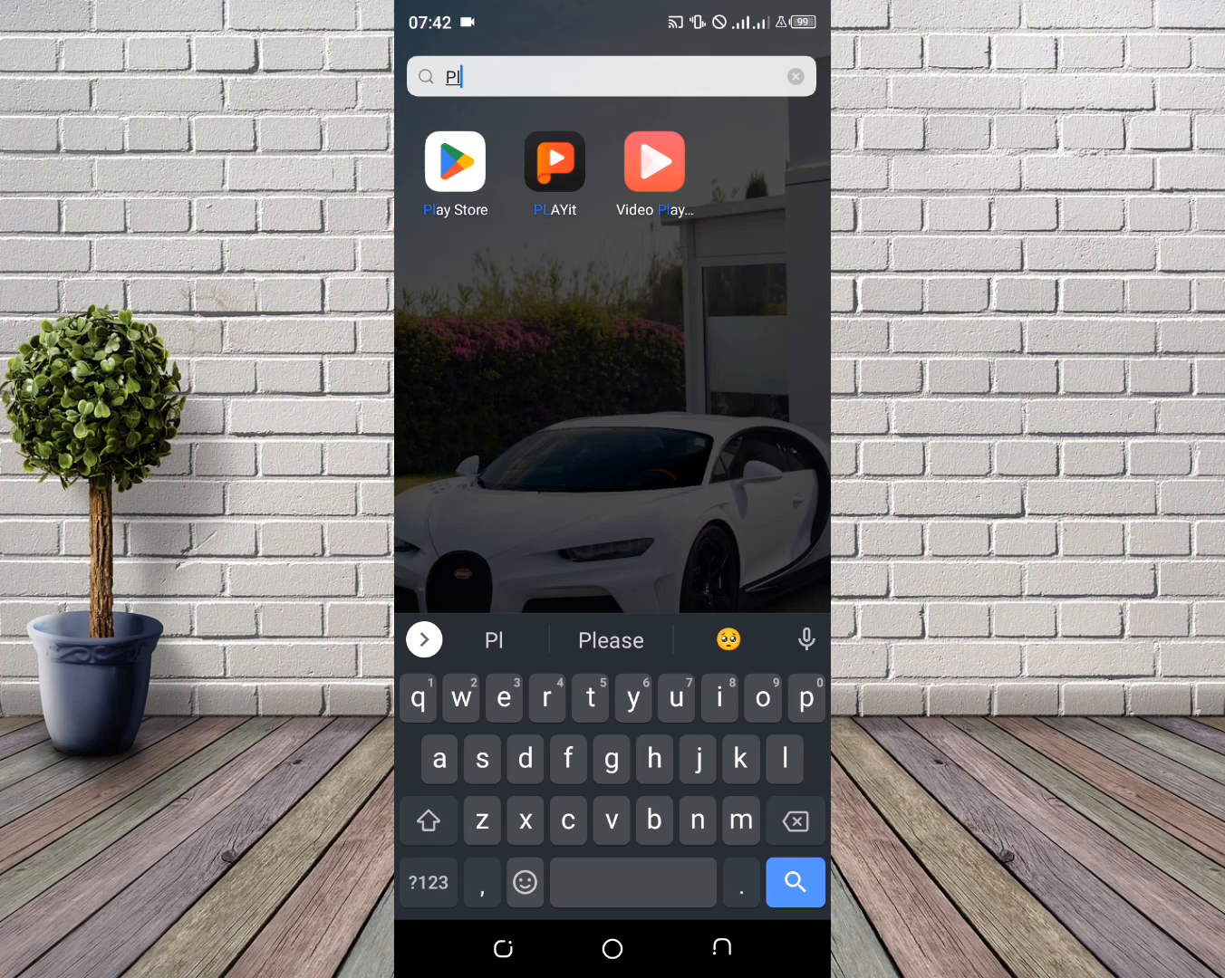